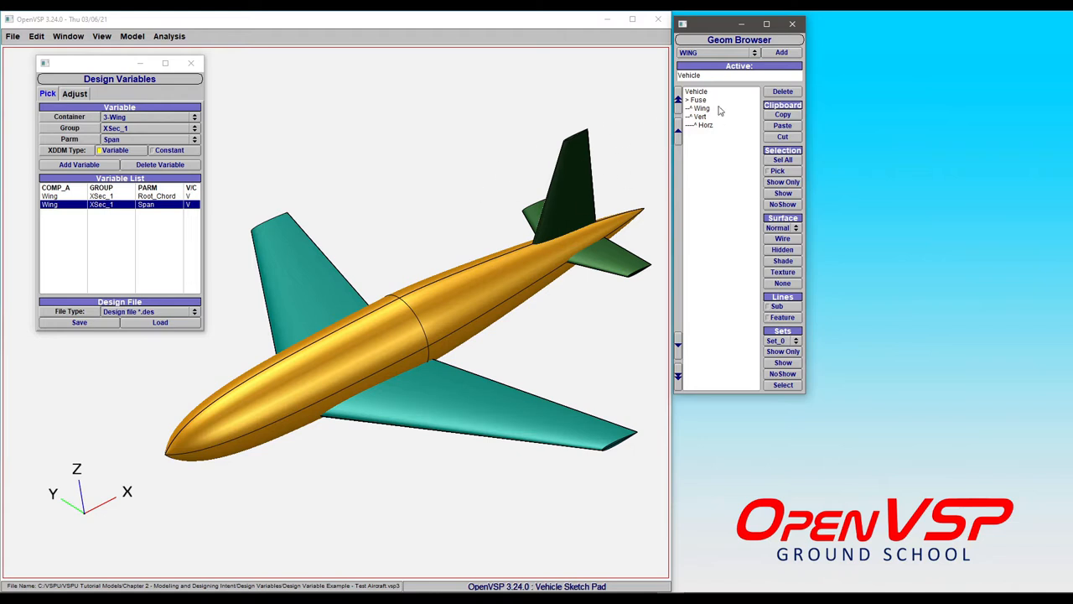
Select Fuse and drag its Length slider down to 30, then back to about 39.8
left_click(699, 99)
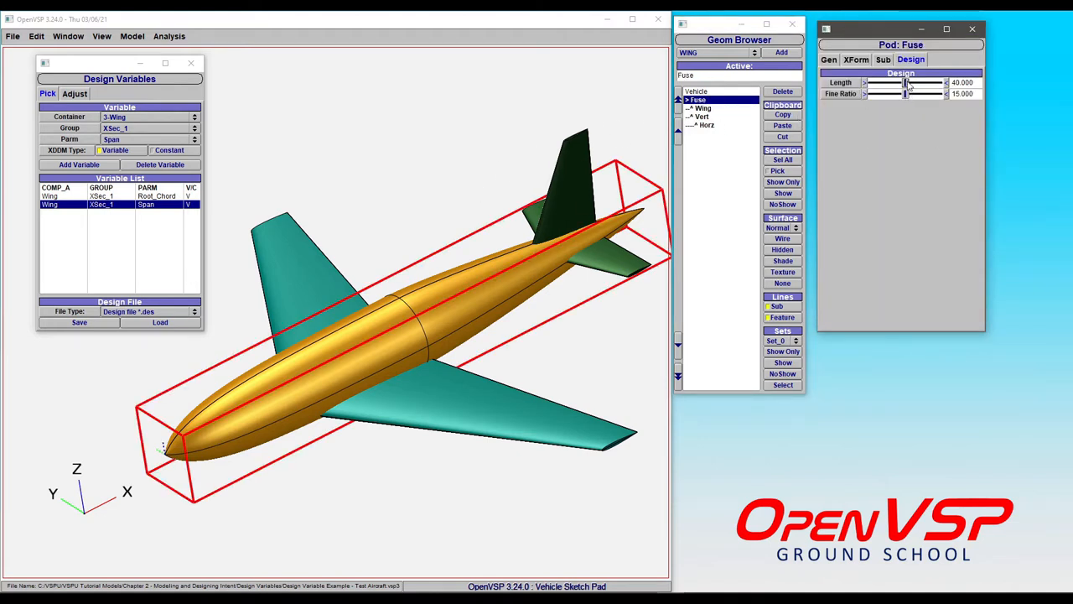
left_click_drag(905, 82, 872, 82)
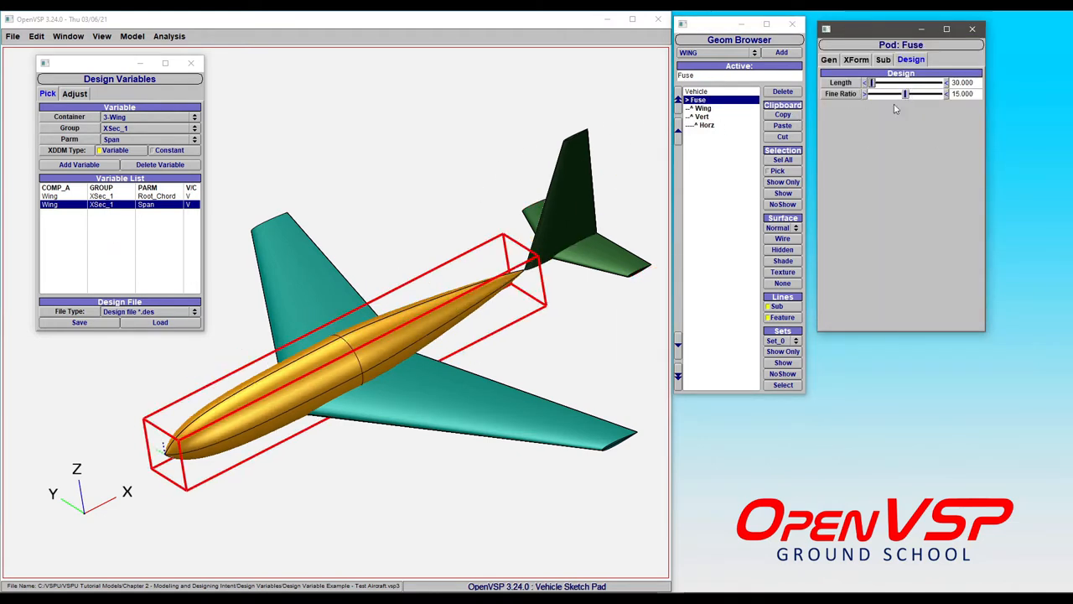
left_click_drag(876, 82, 905, 83)
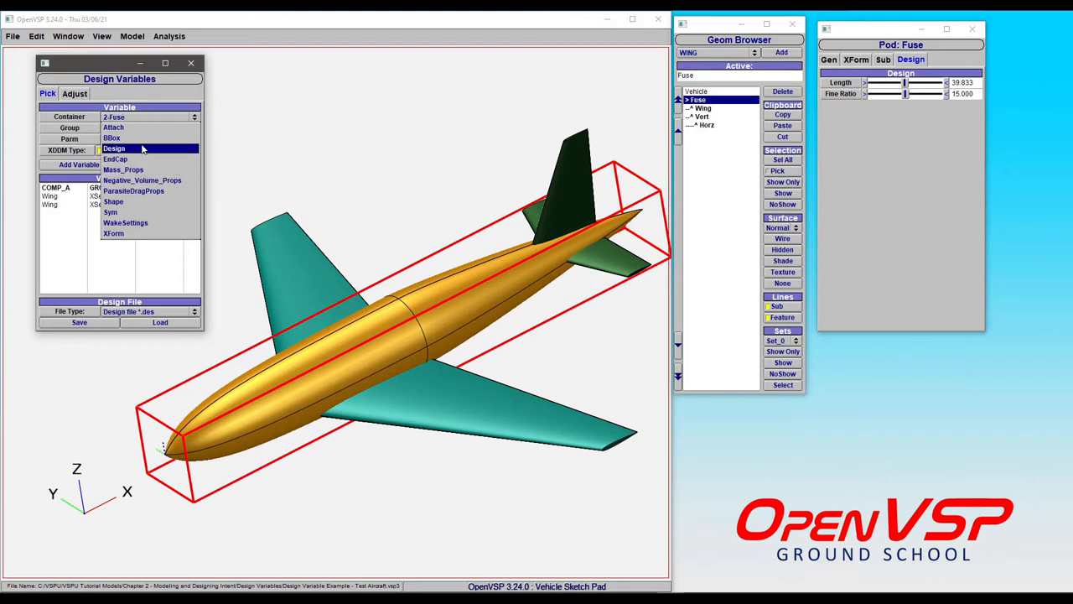
Add the Fuse Design group's Length parameter as the third design variable
left_click(114, 149)
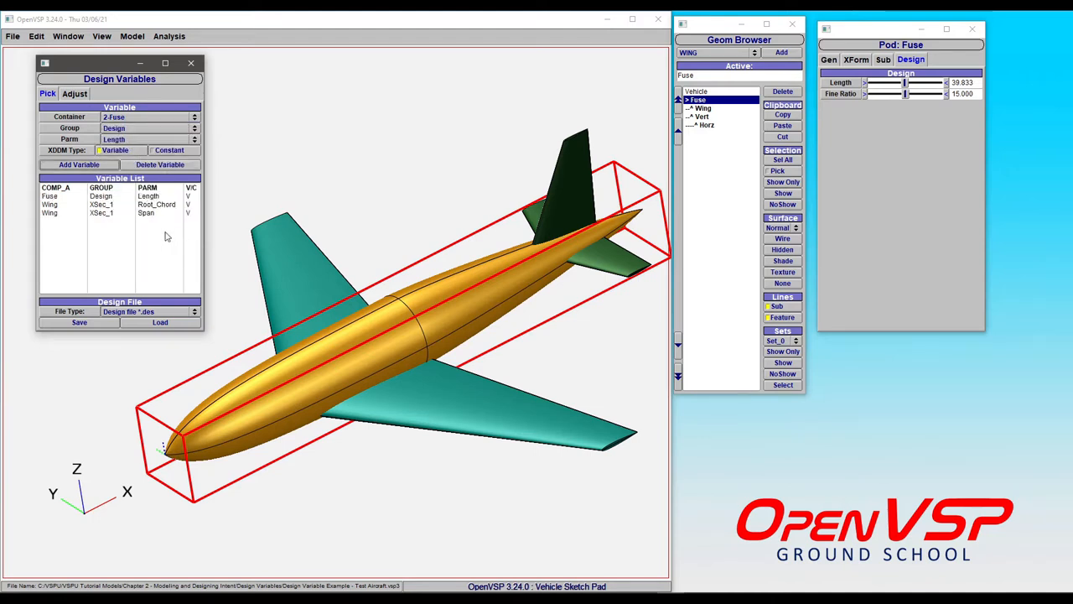
left_click(58, 195)
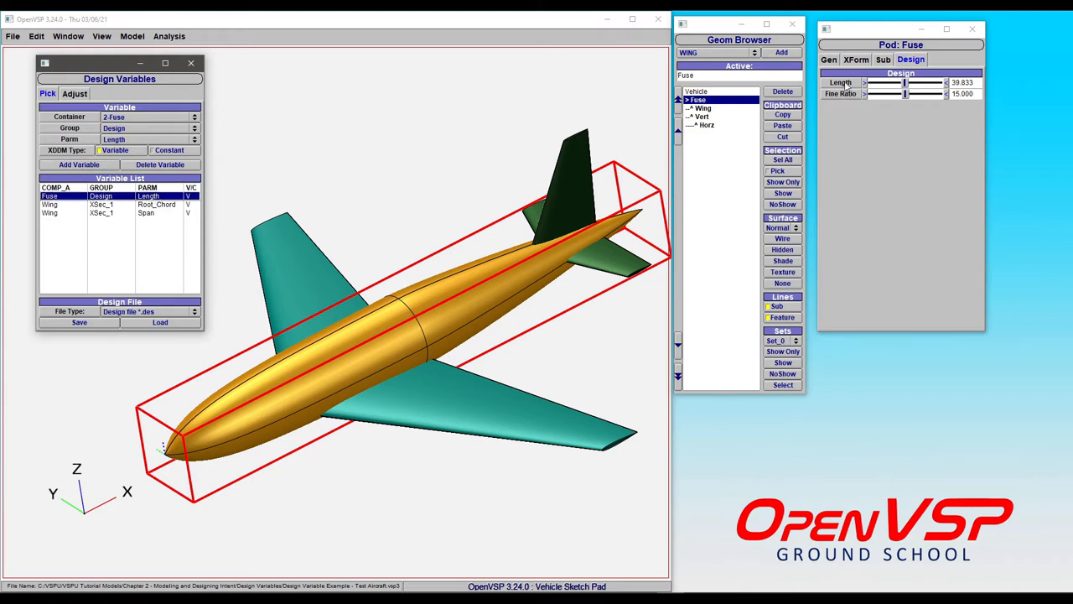
mouse_move(113, 203)
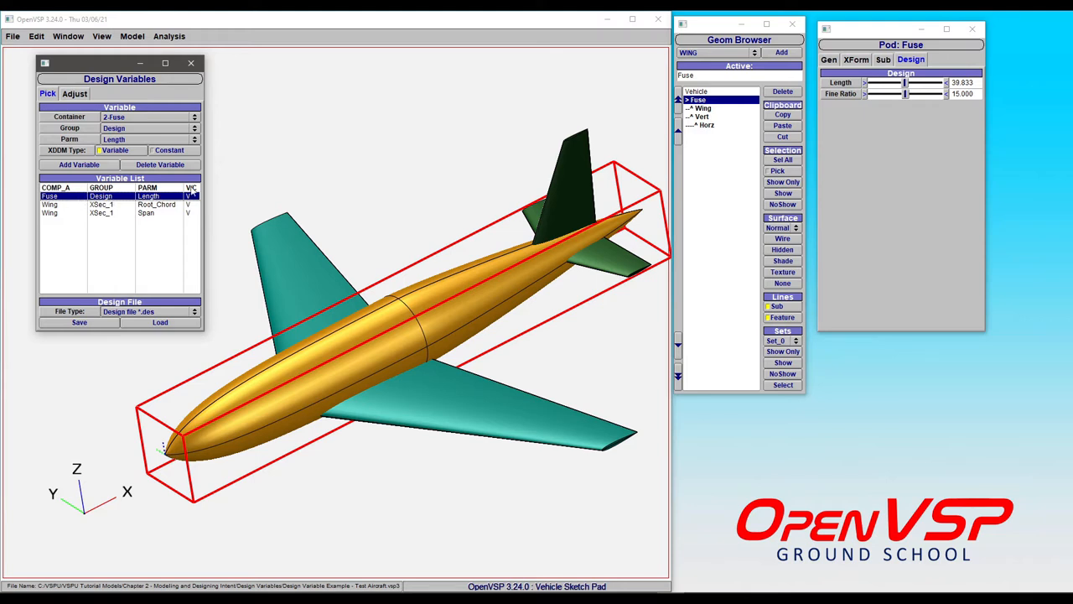
left_click(159, 165)
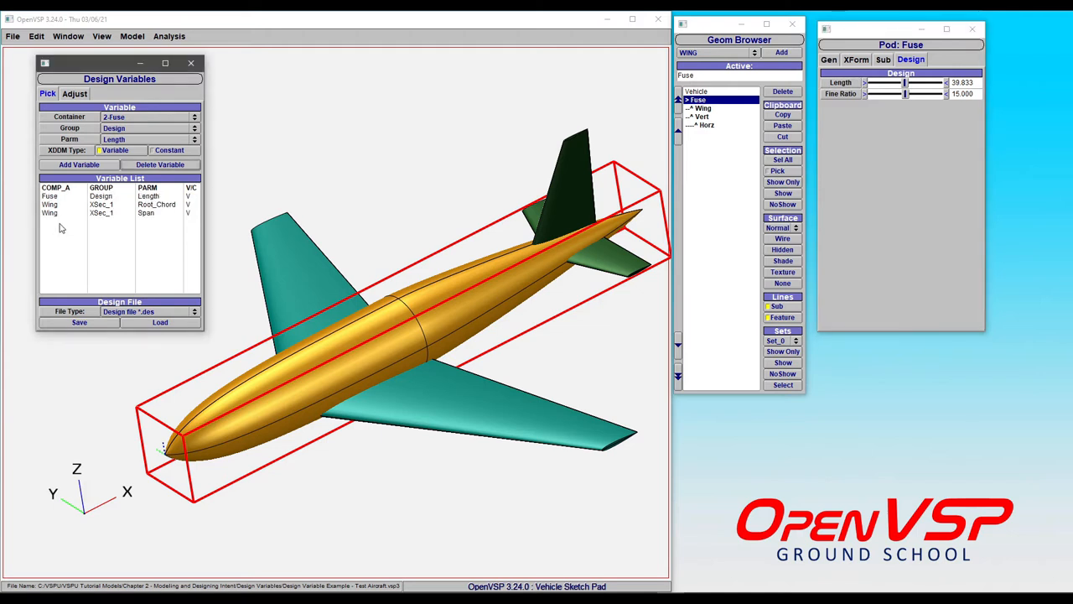
mouse_move(67, 227)
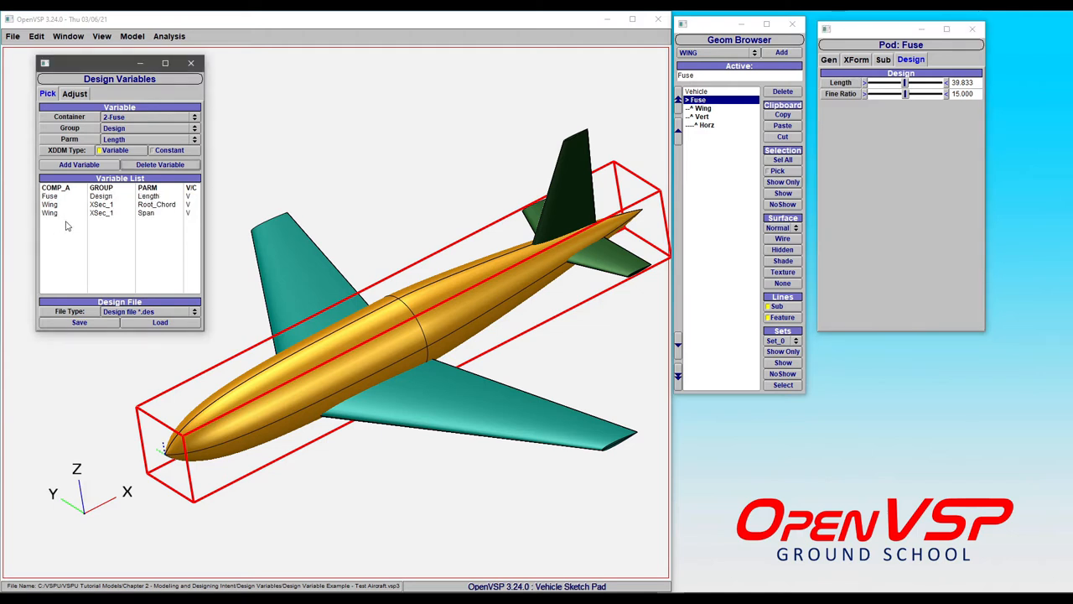
left_click(51, 196)
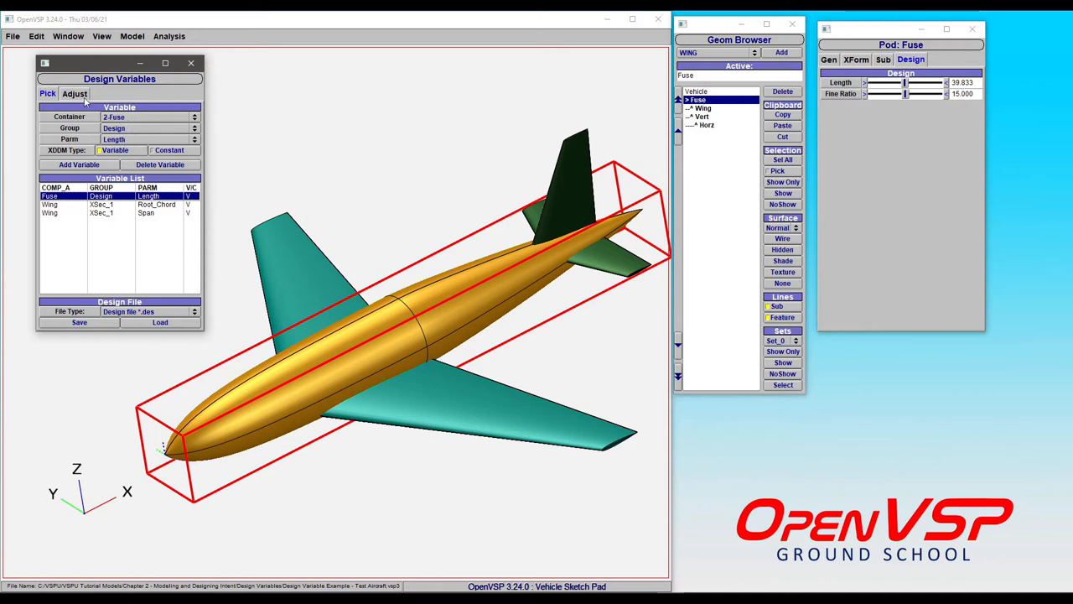
Show the Adjust tab sliders for fuselage Length 39.833, Root_Chord 10 and Span 20
left_click(75, 93)
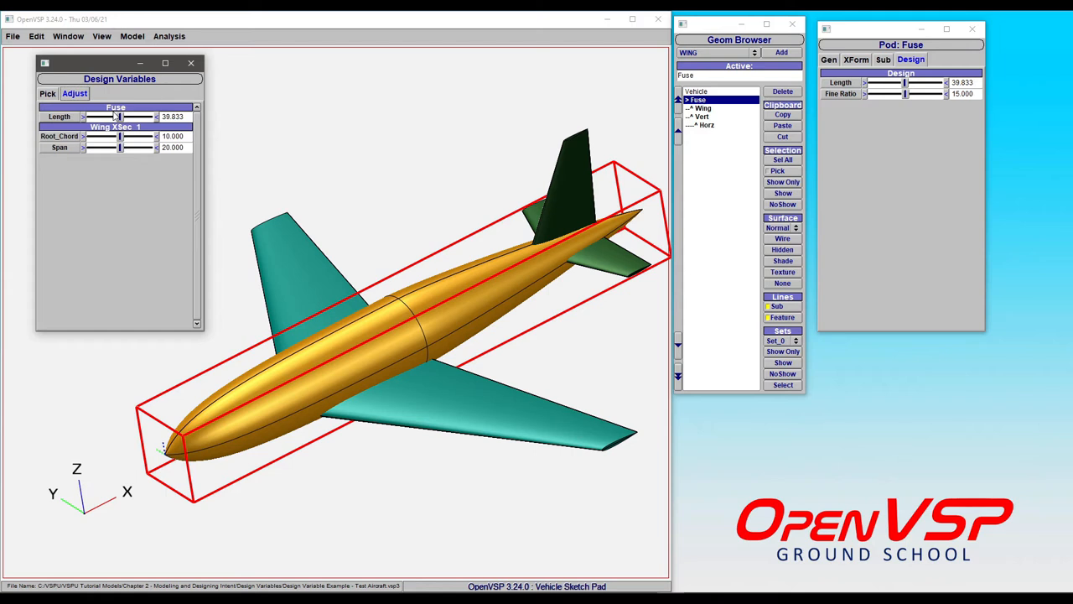
mouse_move(133, 135)
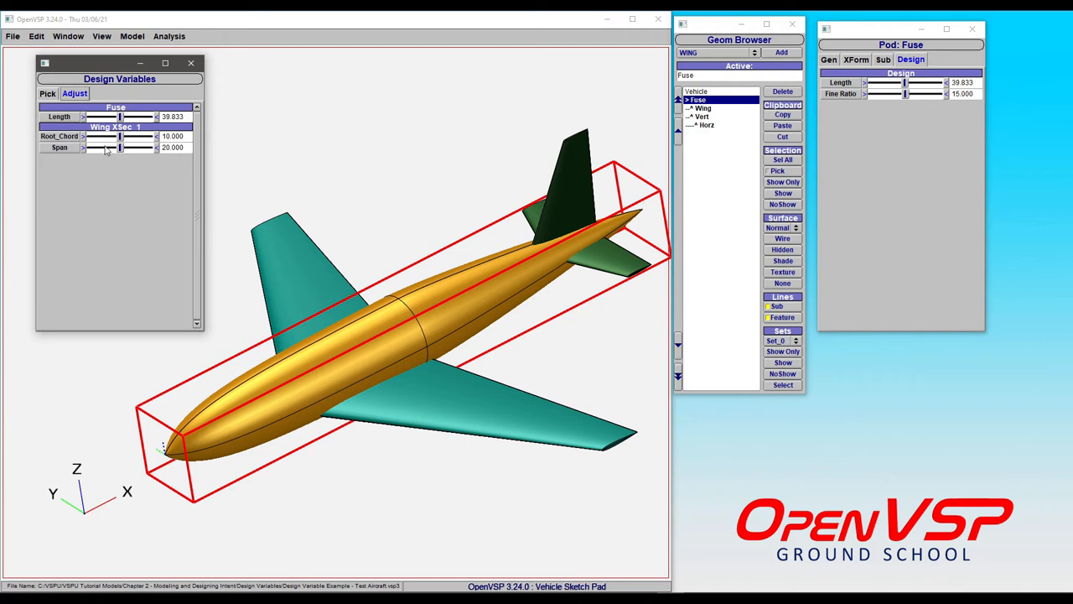
mouse_move(71, 158)
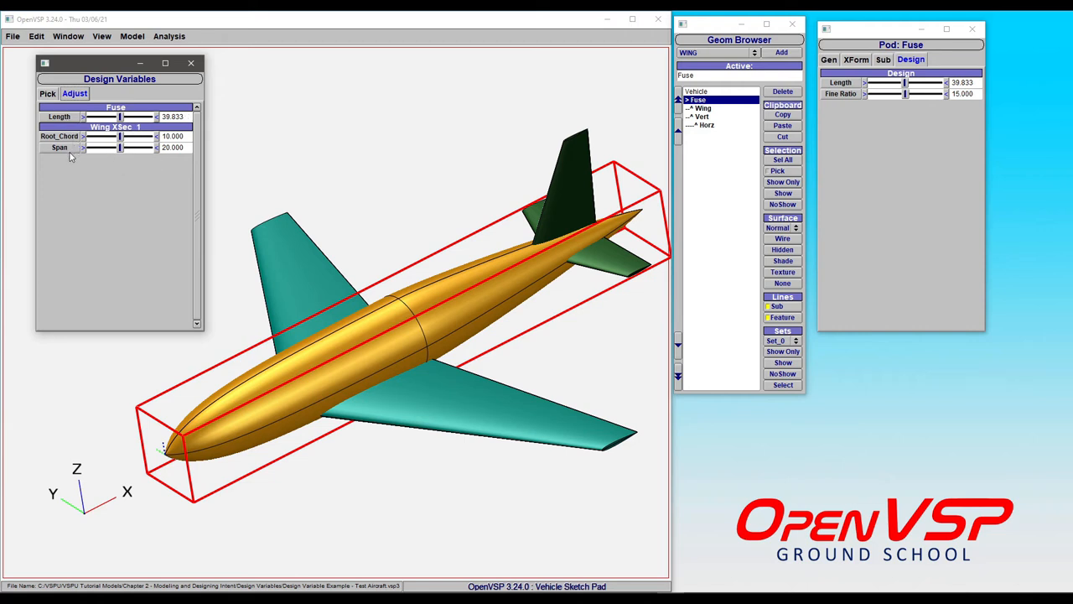
mouse_move(110, 160)
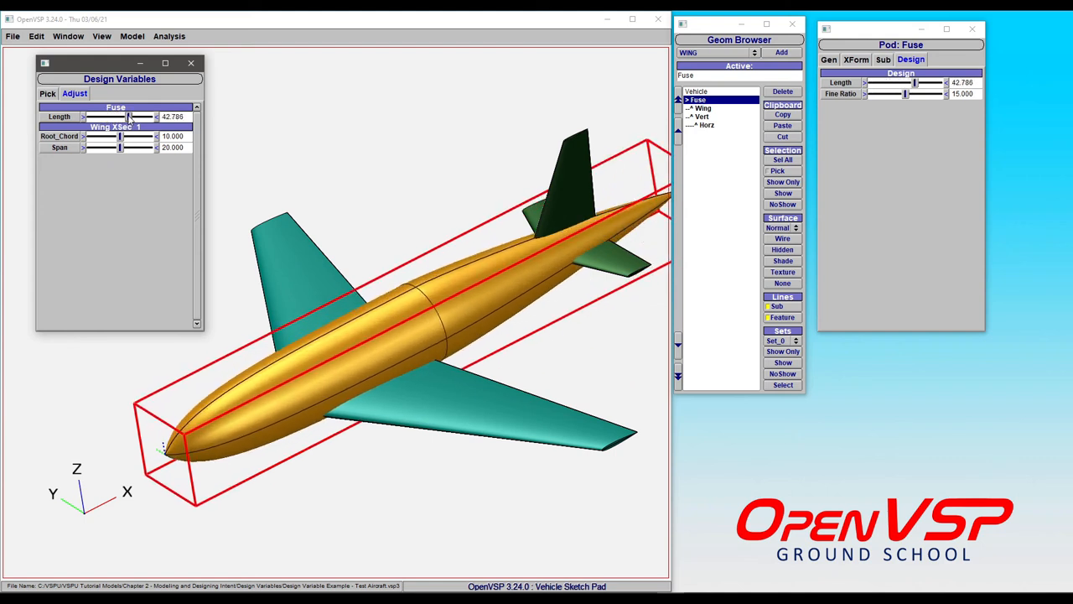
Drag the Fuse Length design-variable slider to stretch the fuselage to about 42.8
left_click_drag(134, 116, 122, 116)
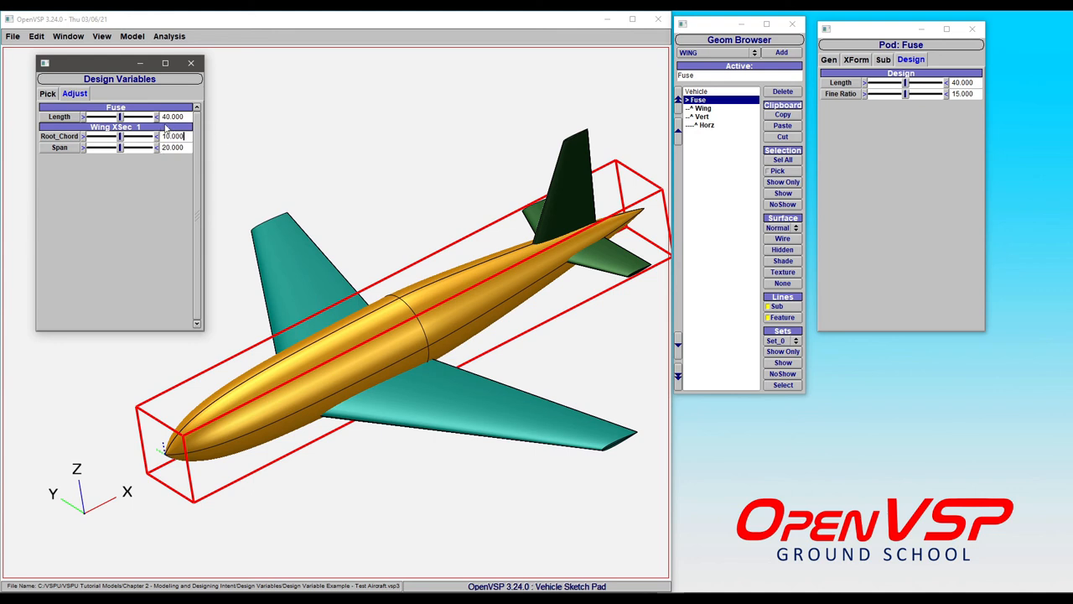
mouse_move(94, 165)
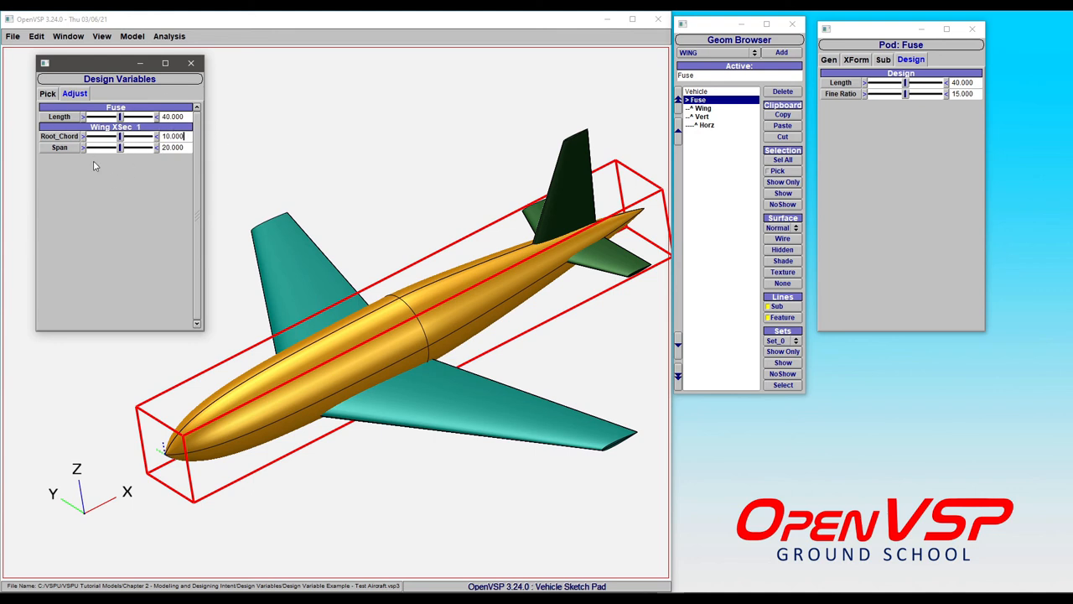